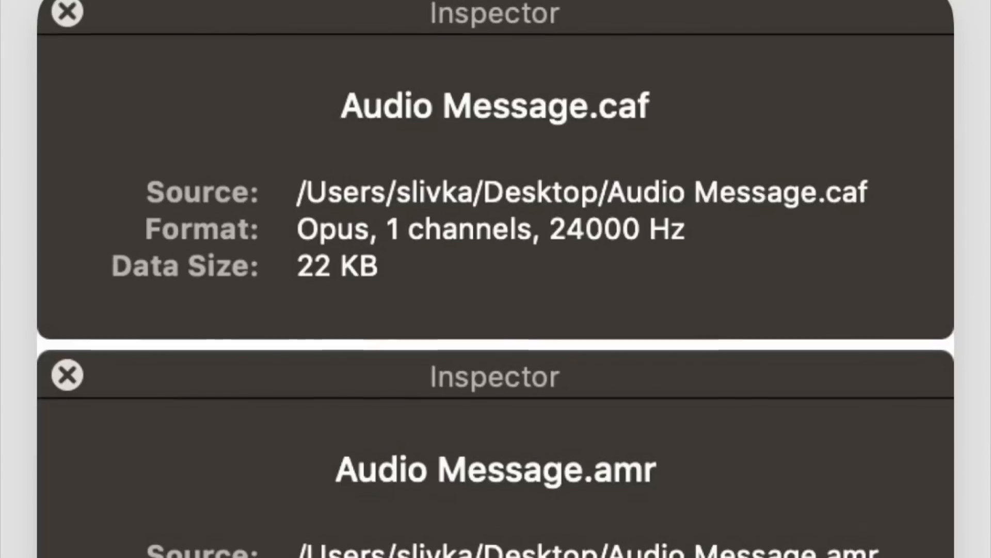
Scroll the Inspector to read the .caf file's Source, Format (Opus, 1 channel, 24000 Hz) and Data Size
{"action": "scroll", "scroll_direction": "down", "scroll_amount": 3}
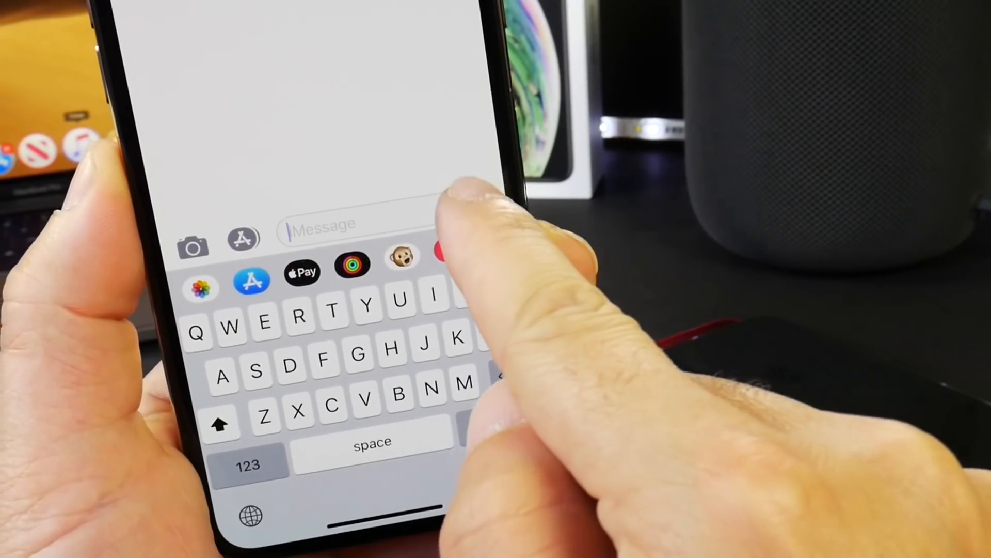
Leave the Messages compose field and return to the home screen
{"action": "left_click", "coordinate": [447, 256]}
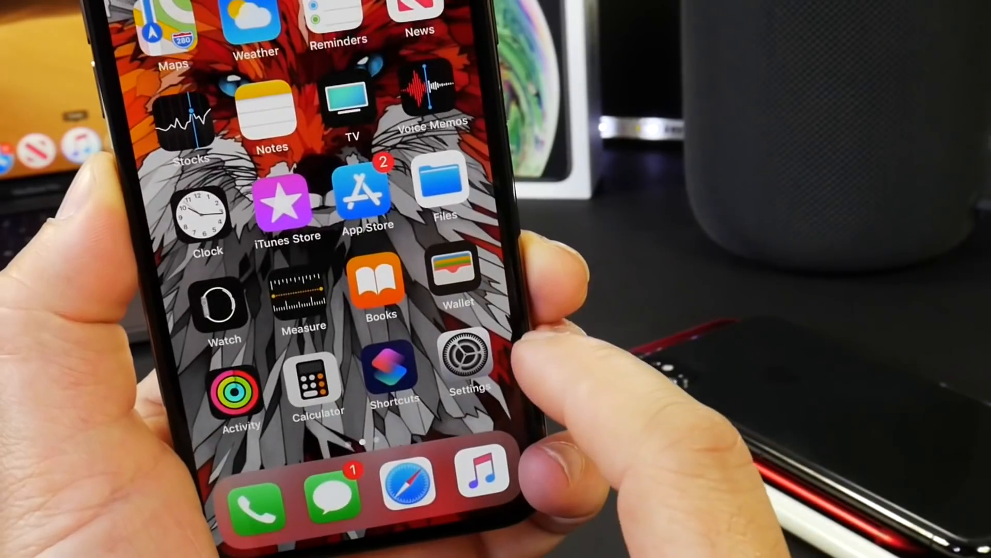
View Battery Health under Settings > Battery, then return to the home screen
{"action": "left_click", "coordinate": [468, 363]}
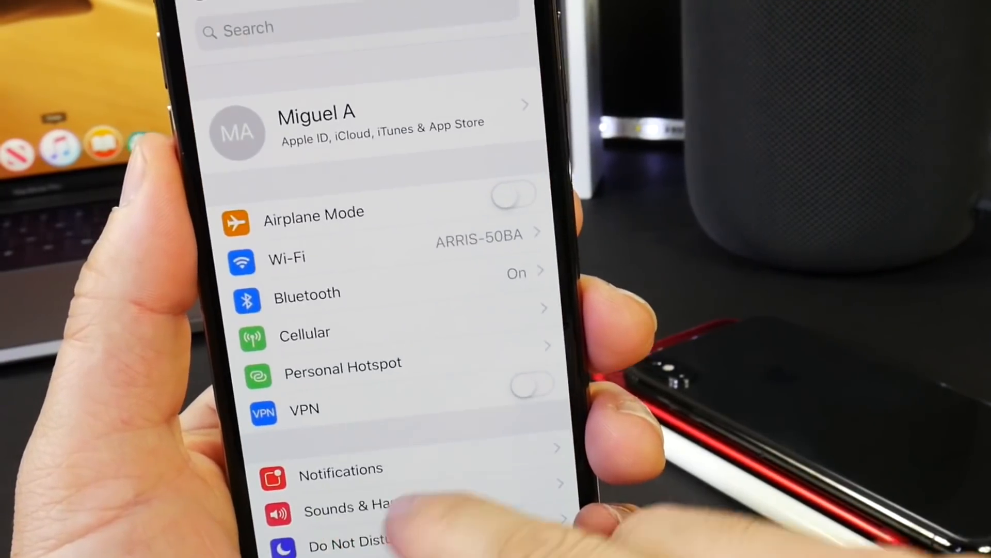
{"action": "scroll", "scroll_direction": "down", "scroll_amount": 3}
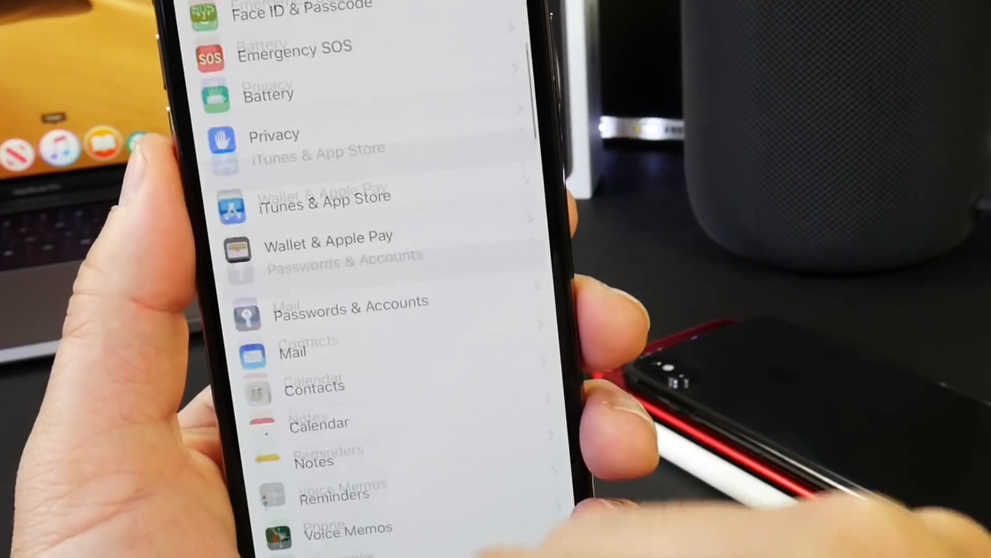
{"action": "scroll", "scroll_direction": "down", "scroll_amount": 3}
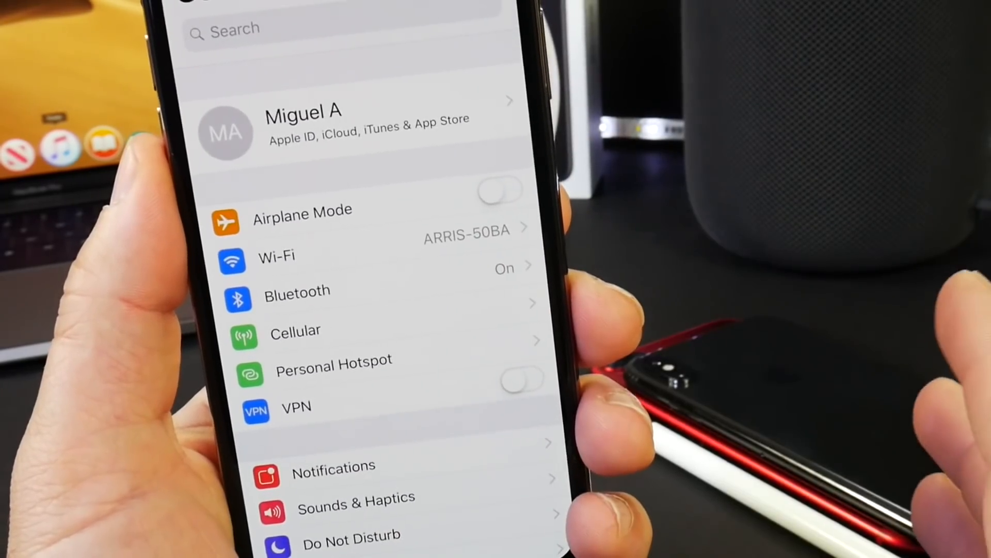
{"action": "scroll", "scroll_direction": "down", "scroll_amount": 3}
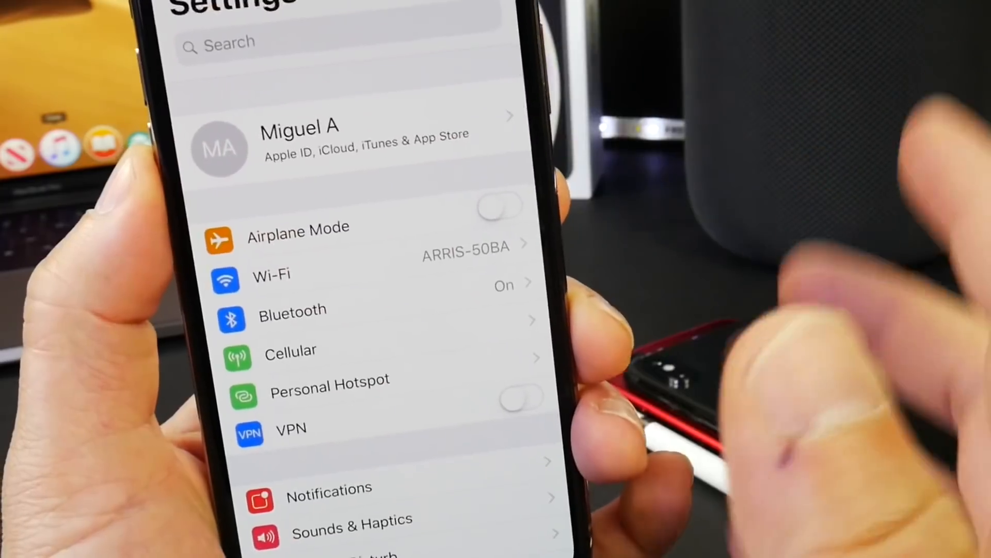
{"action": "scroll", "scroll_direction": "down", "scroll_amount": 3}
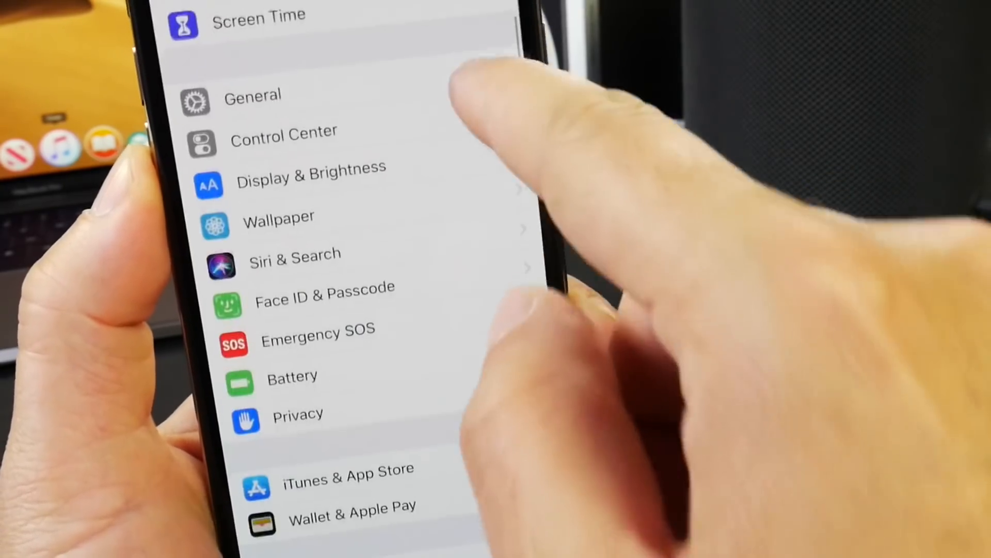
{"action": "left_click", "coordinate": [291, 377]}
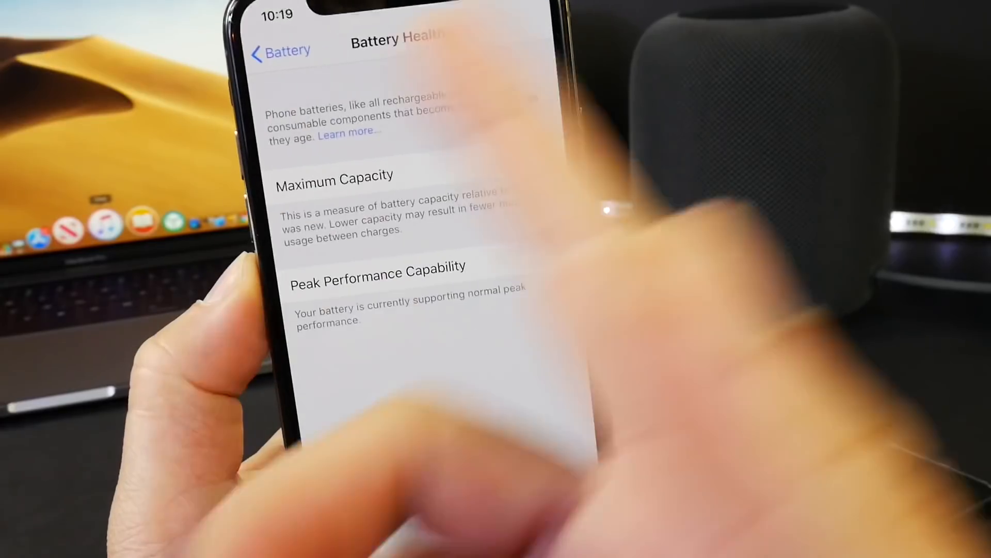
{"action": "left_click", "coordinate": [279, 52]}
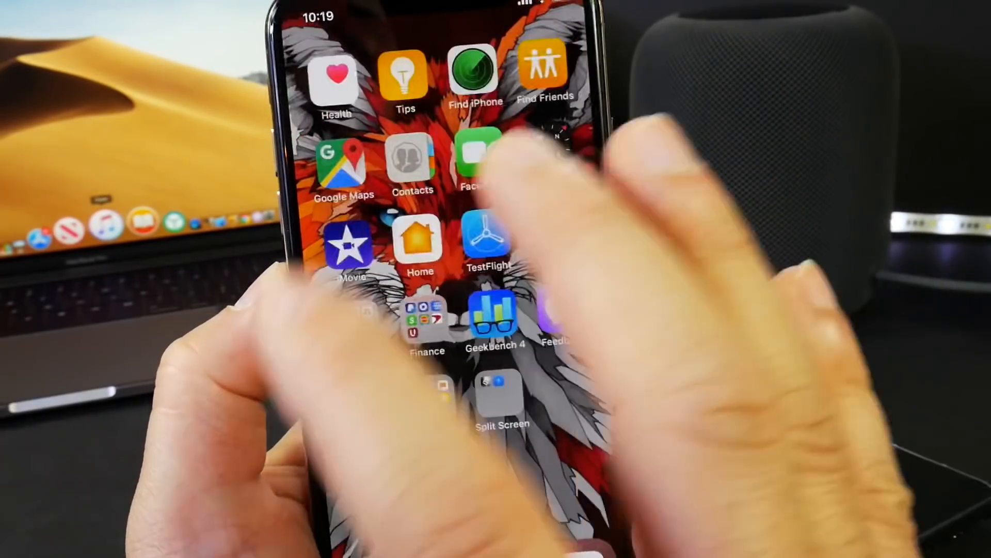
Launch Geekbench 4 and start its CPU benchmark
{"action": "left_click", "coordinate": [495, 319]}
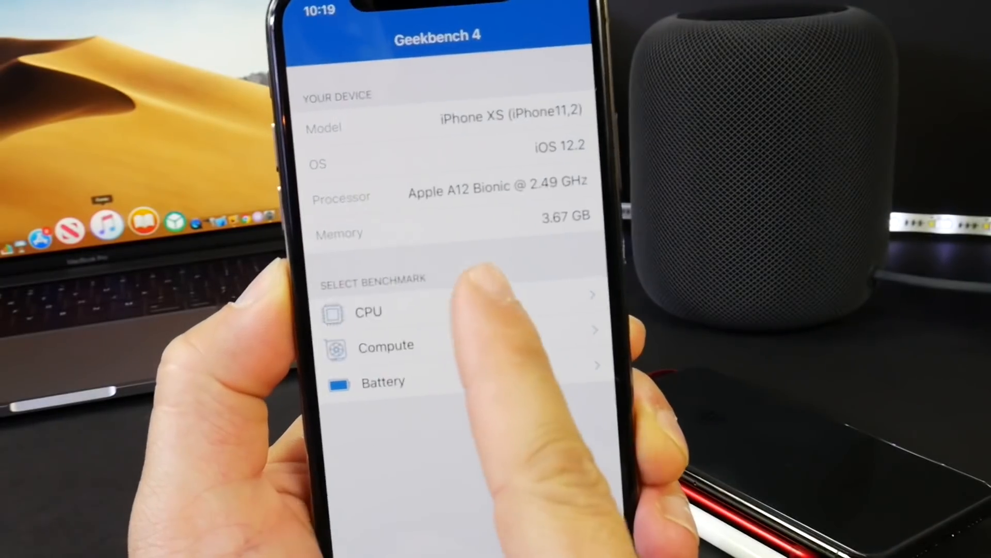
{"action": "left_click", "coordinate": [368, 311]}
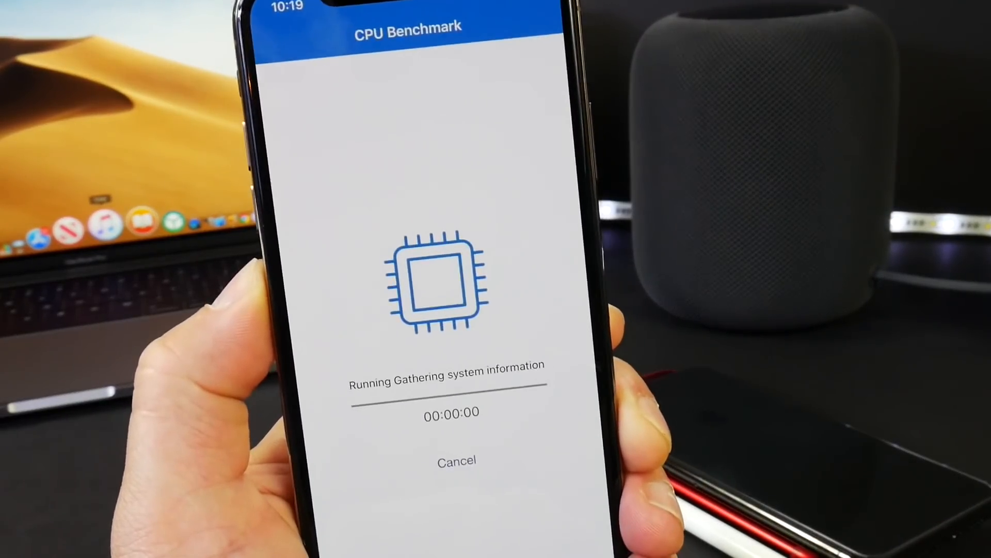